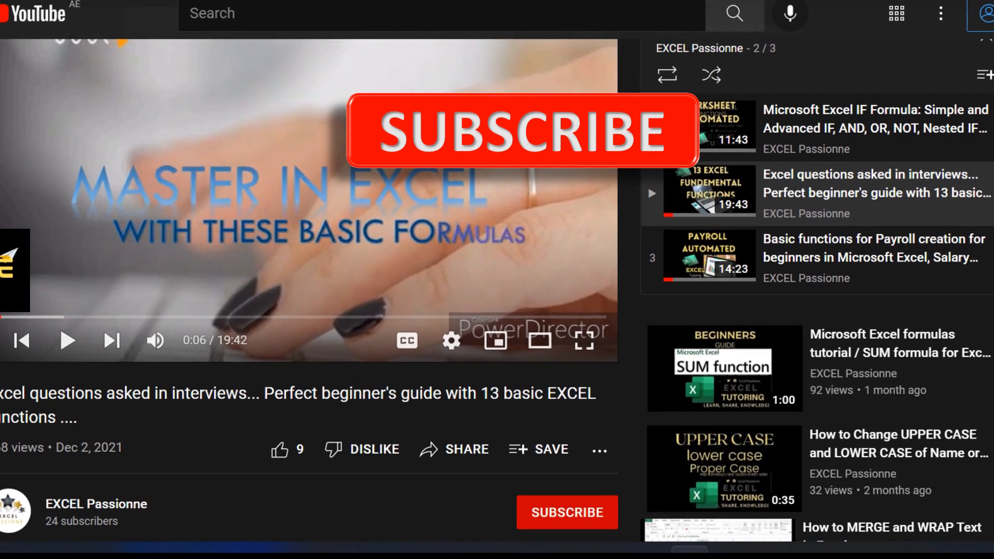
Step: Play the YouTube Excel tutorial video to reach its spreadsheet demonstration
{"action": "left_click", "coordinate": [567, 512]}
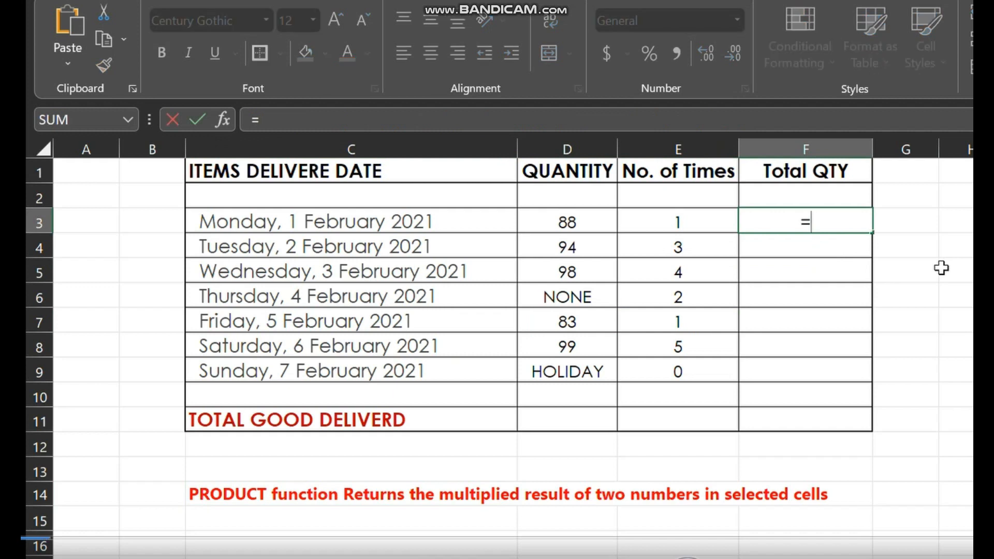
Step: Enter =PRODUCT(E3,D3) in Monday's Total QTY cell F3, giving 88, then select F4
{"action": "type", "text": "product"}
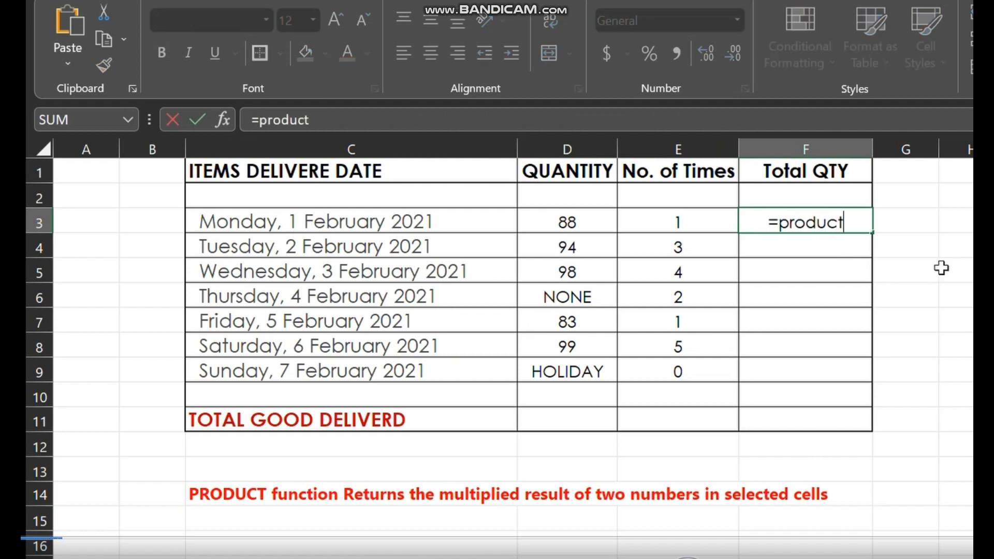
{"action": "type", "text": "("}
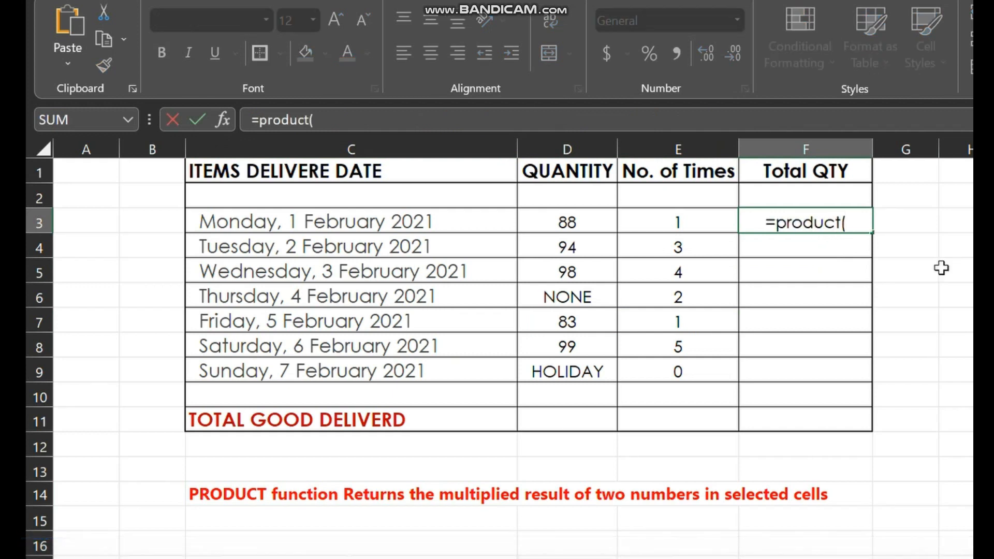
{"action": "left_click", "coordinate": [677, 222]}
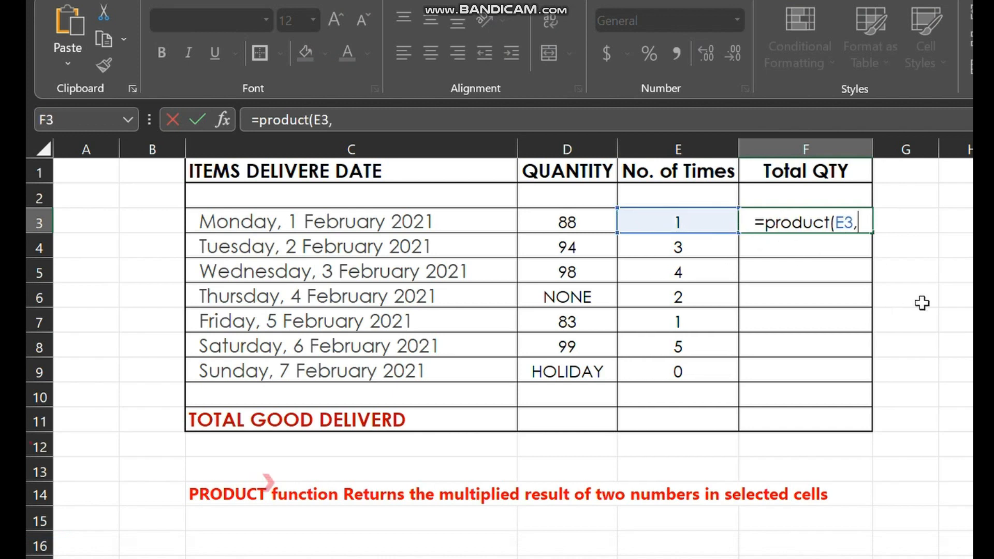
{"action": "left_click", "coordinate": [567, 222]}
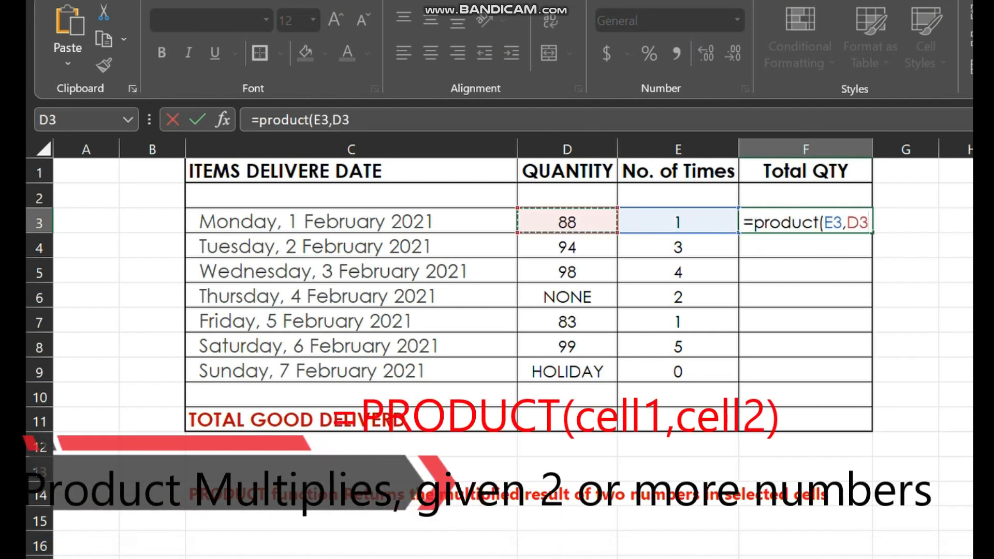
{"action": "key", "text": "Enter"}
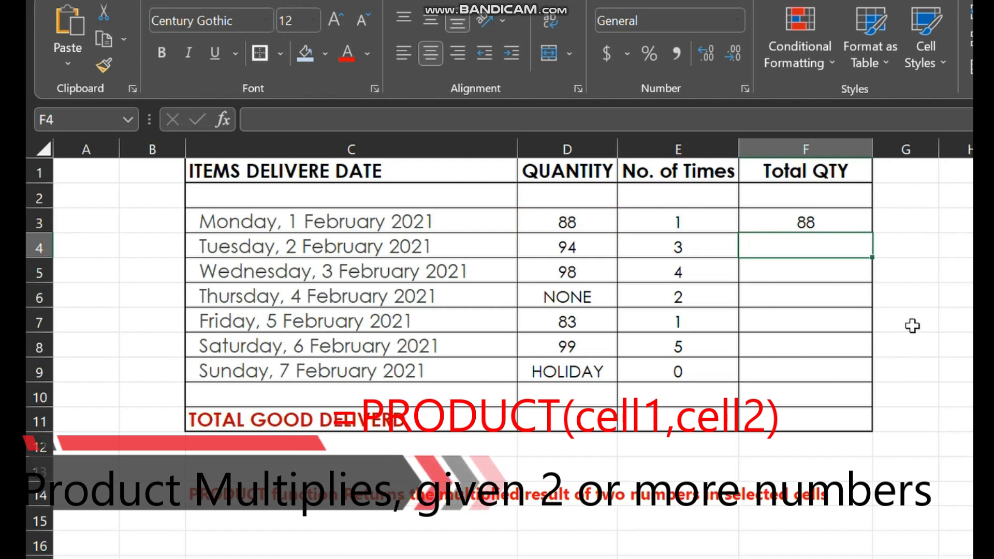
{"action": "left_click", "coordinate": [805, 221]}
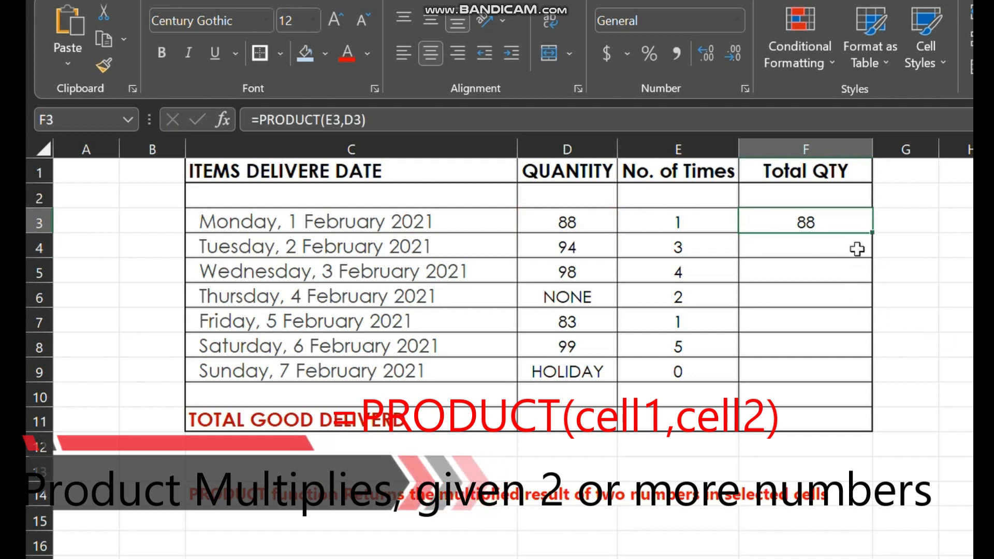
{"action": "left_click", "coordinate": [805, 246]}
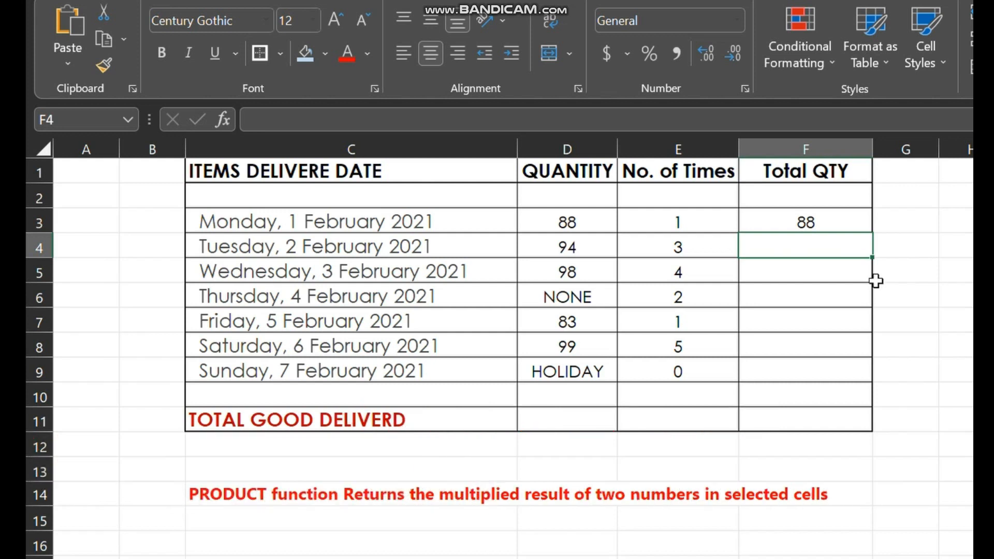
Step: Enter =PRODUCT(E4,D4) in F4 for 282 and type a note about inserting a number column
{"action": "type", "text": "=product"}
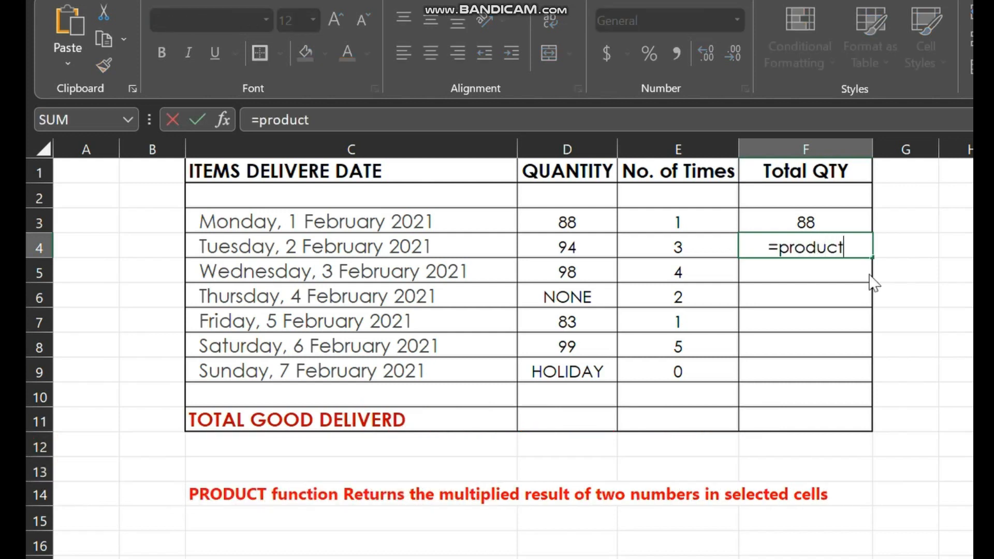
{"action": "type", "text": "(E4,D4"}
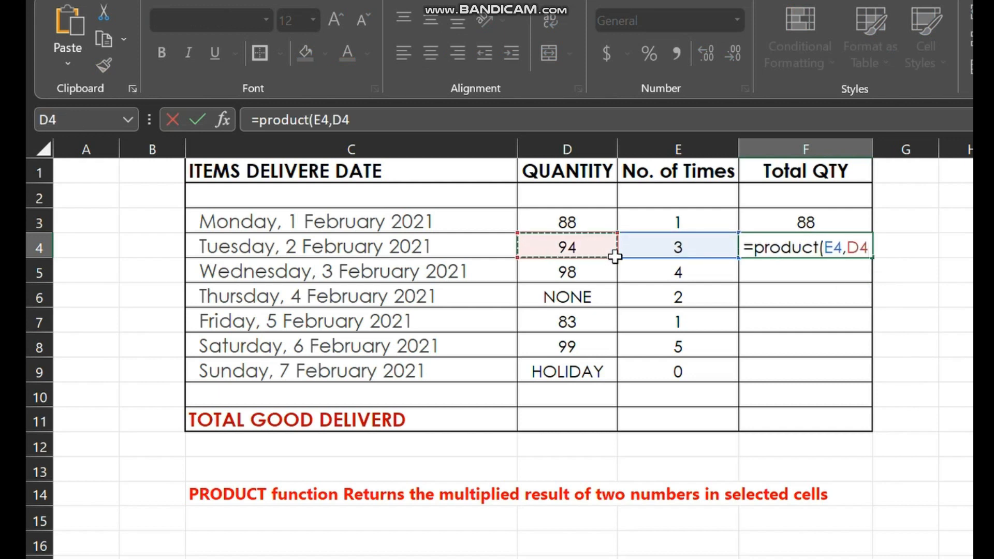
{"action": "key", "text": "Enter"}
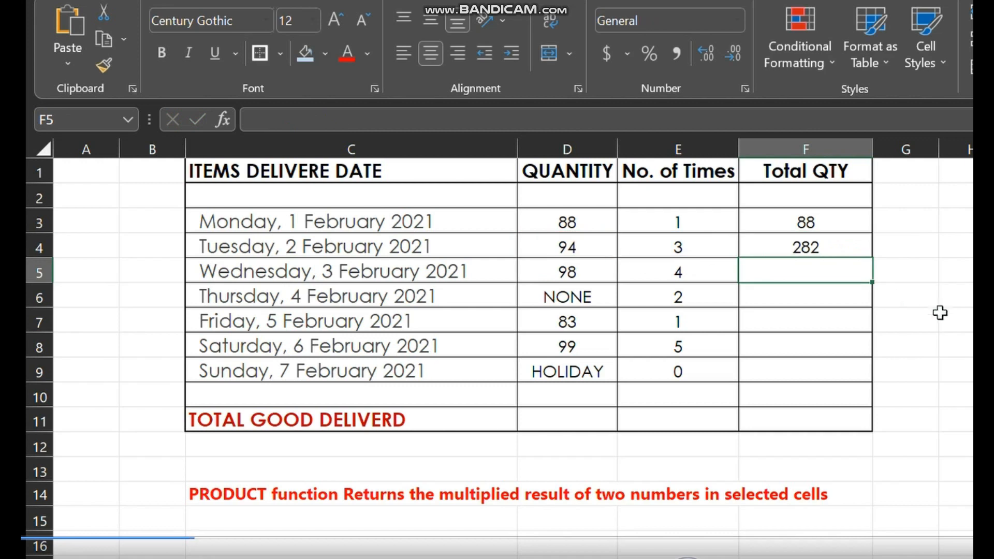
{"action": "type", "text": "Let me insert columns with number for example"}
{"action": "type", "text": "5"}
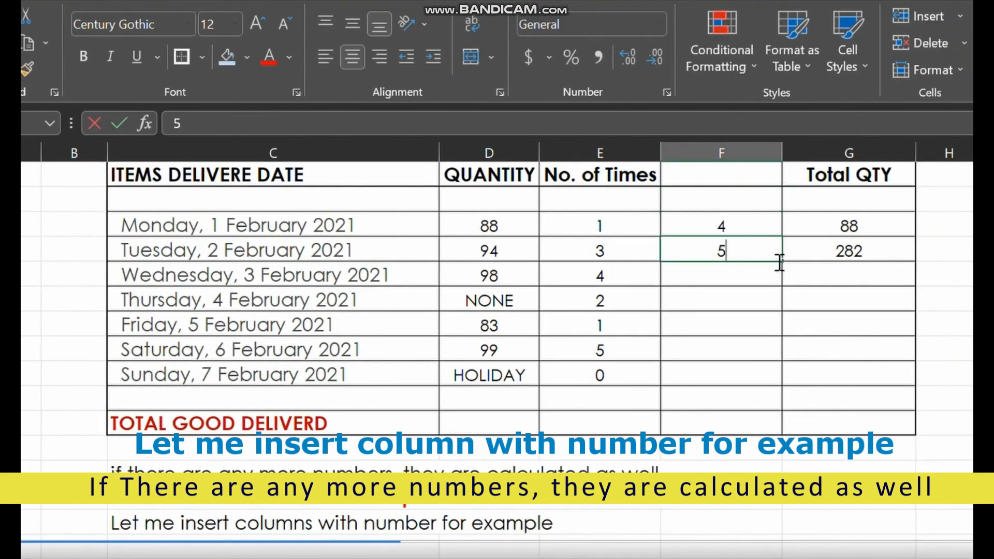
Step: Finish typing the new column's values 4, 5, 2, 3, 7, 1, 9, then select G5
{"action": "type", "text": "2"}
{"action": "left_click", "coordinate": [721, 349]}
{"action": "type", "text": "1"}
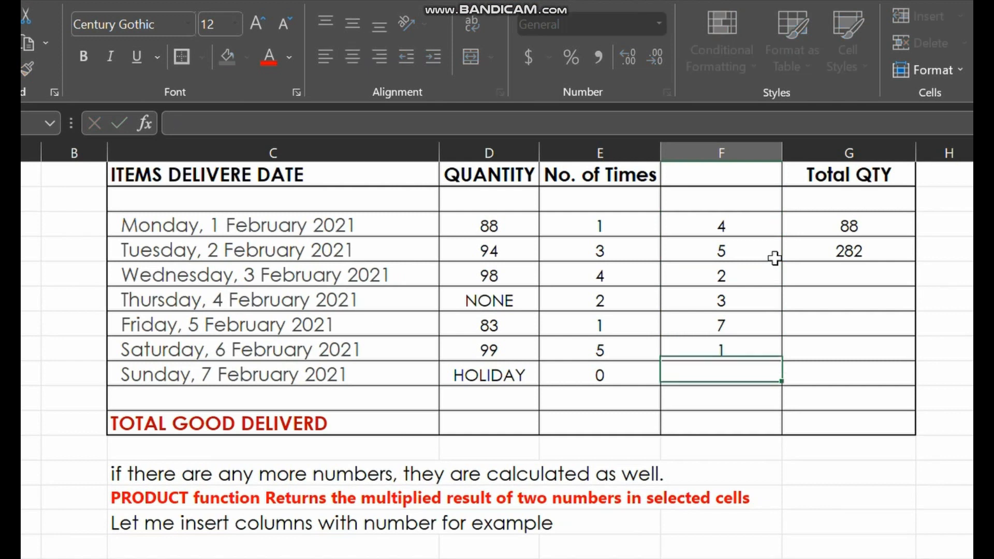
{"action": "type", "text": "9"}
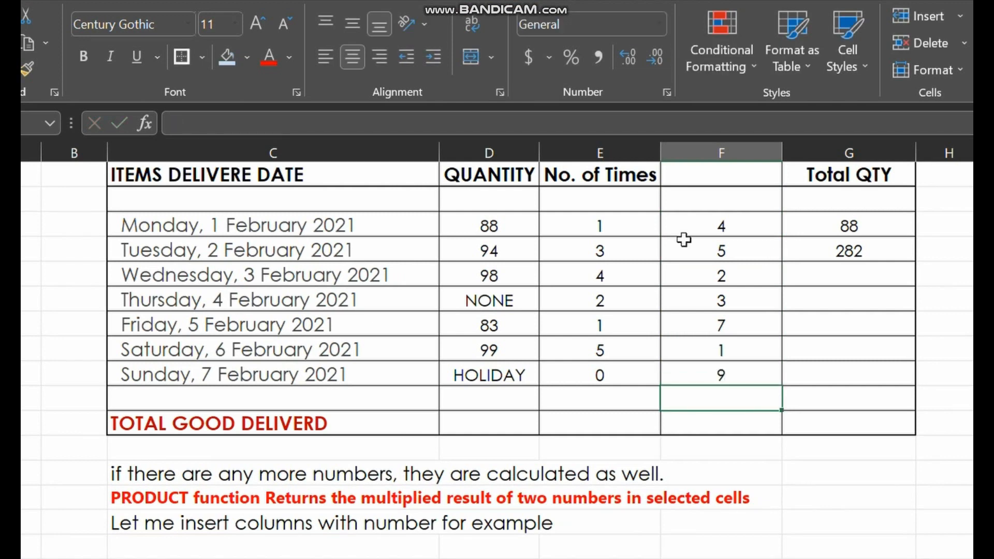
{"action": "left_click", "coordinate": [848, 275]}
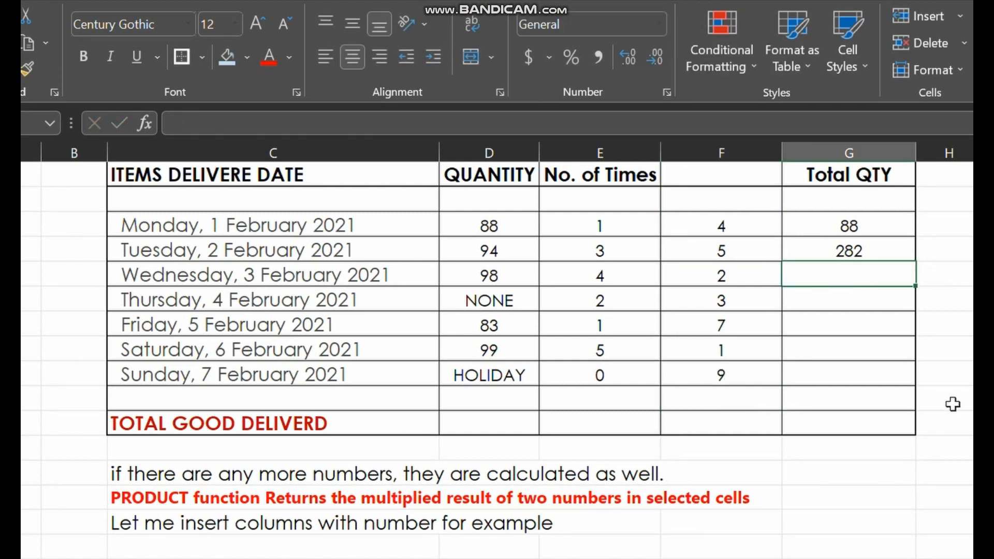
Step: Enter =PRODUCT(F5,E5,D5) in Wednesday's Total QTY cell G5, giving 784
{"action": "type", "text": "=produc"}
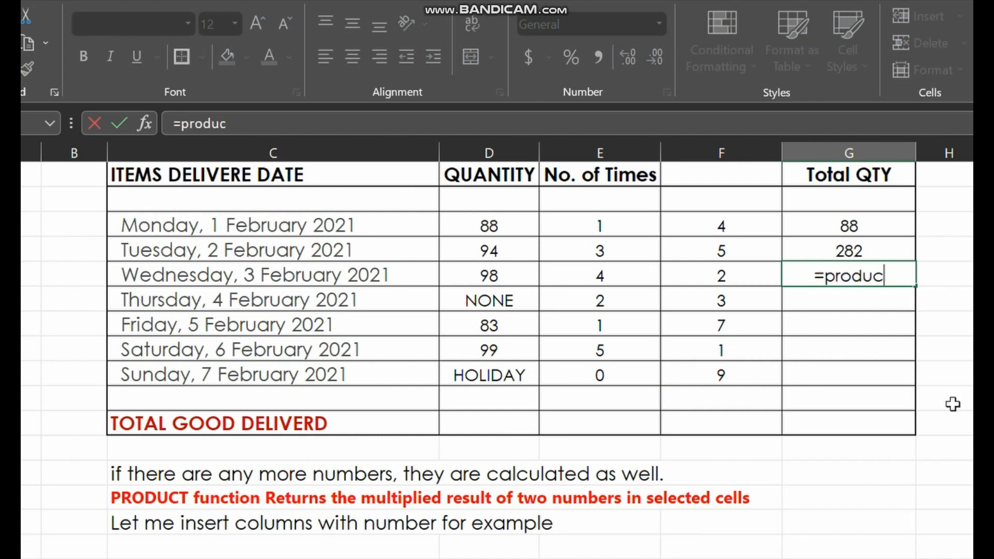
{"action": "type", "text": "t("}
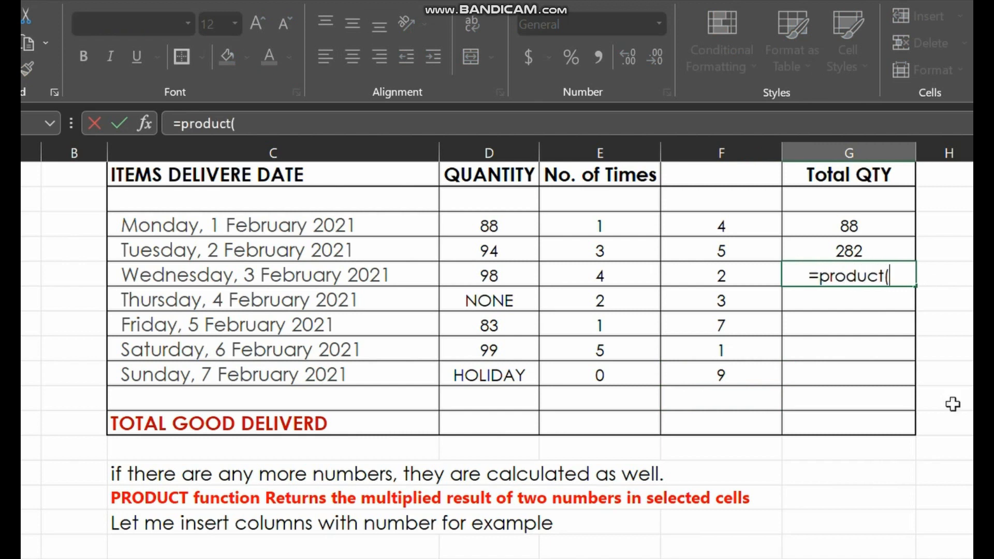
{"action": "mouse_move", "coordinate": [759, 280]}
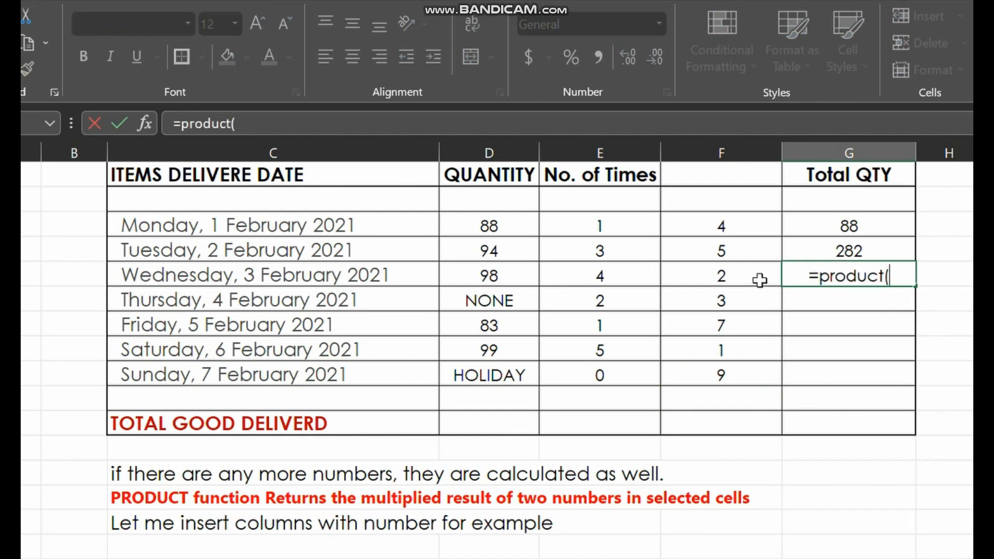
{"action": "left_click", "coordinate": [721, 276]}
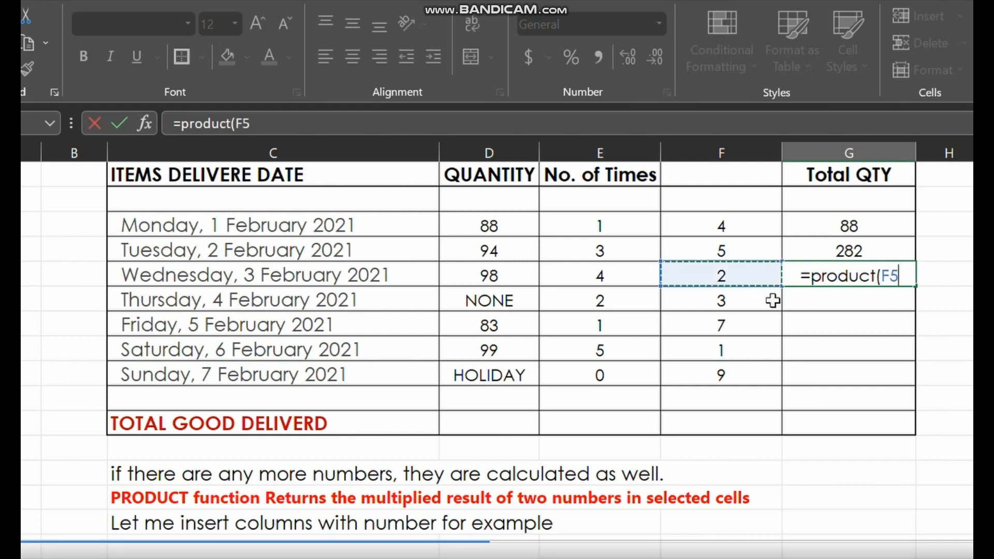
{"action": "type", "text": ","}
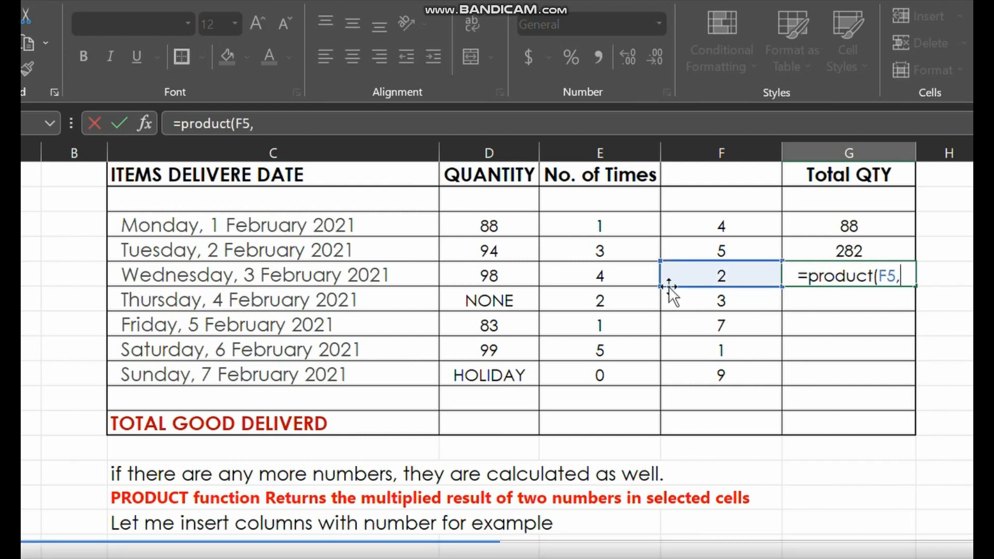
{"action": "type", "text": "E5,D5"}
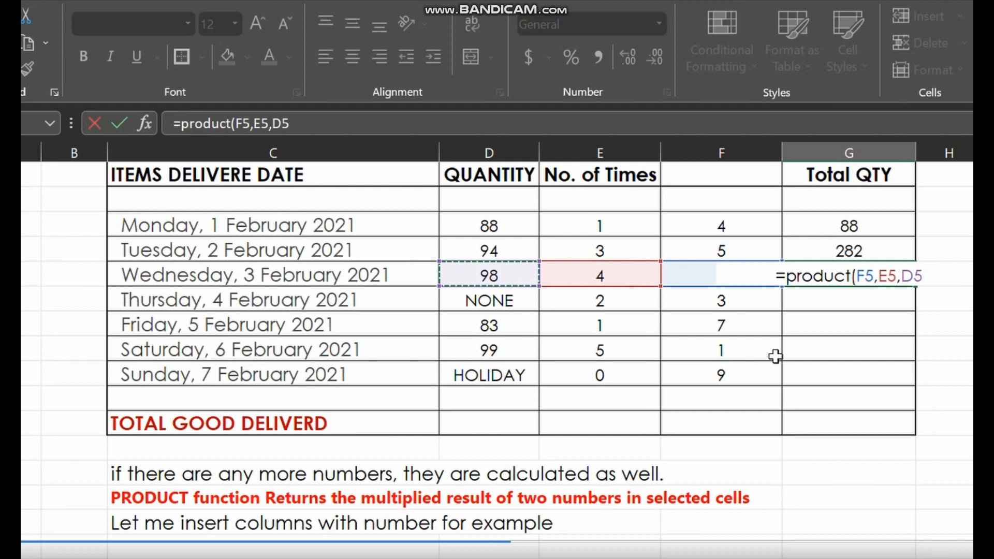
{"action": "key", "text": "Enter"}
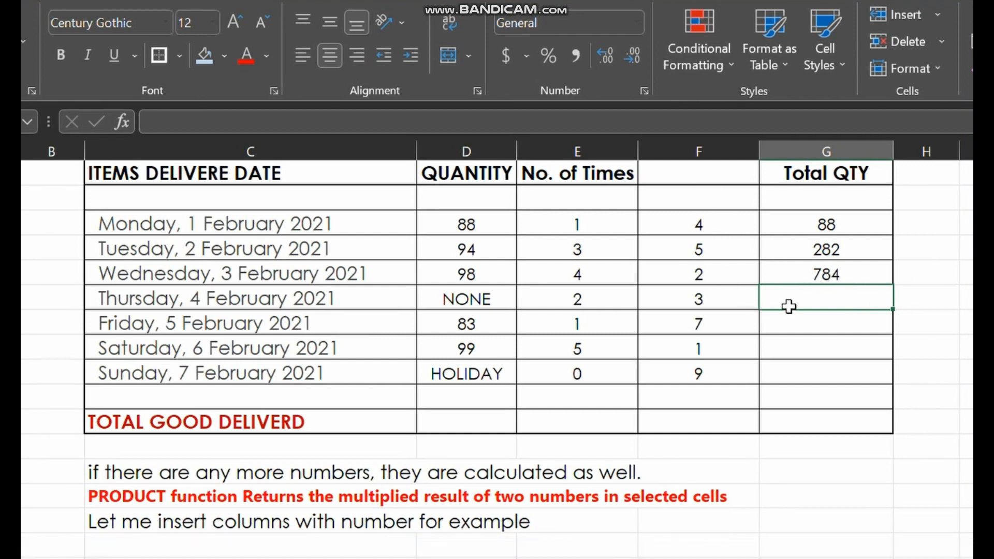
Step: Begin a PRODUCT formula in Thursday's Total QTY, adding F6
{"action": "type", "text": "=prod"}
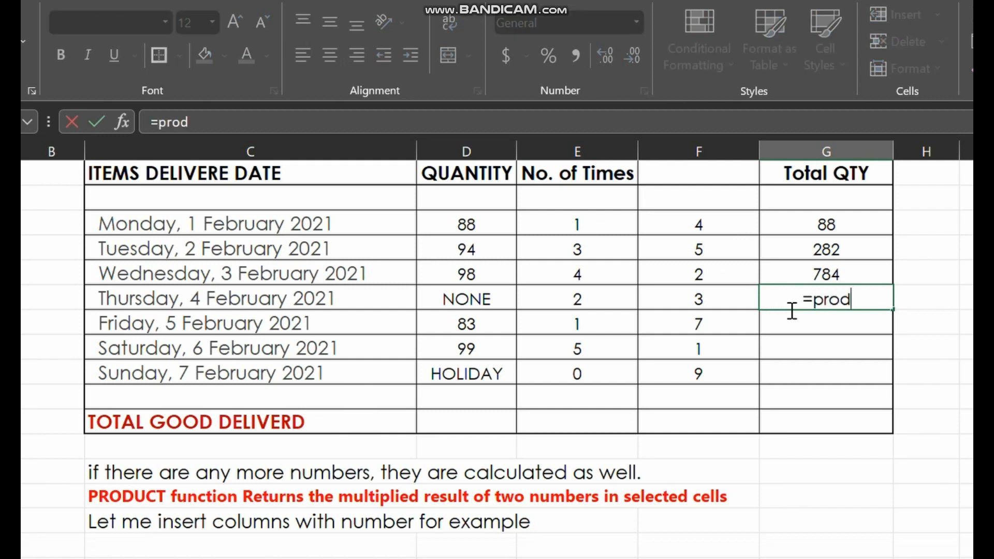
{"action": "type", "text": "uct("}
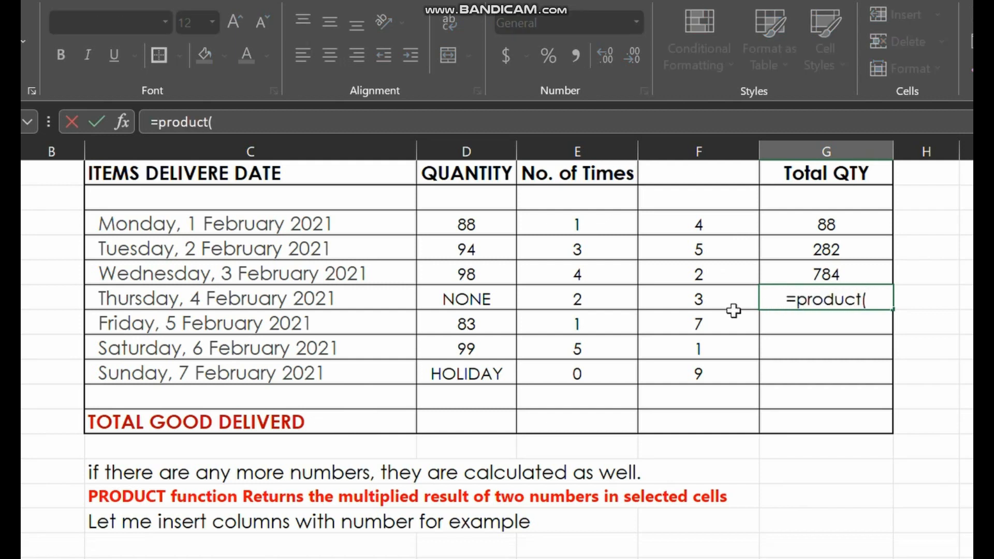
{"action": "left_click", "coordinate": [698, 299]}
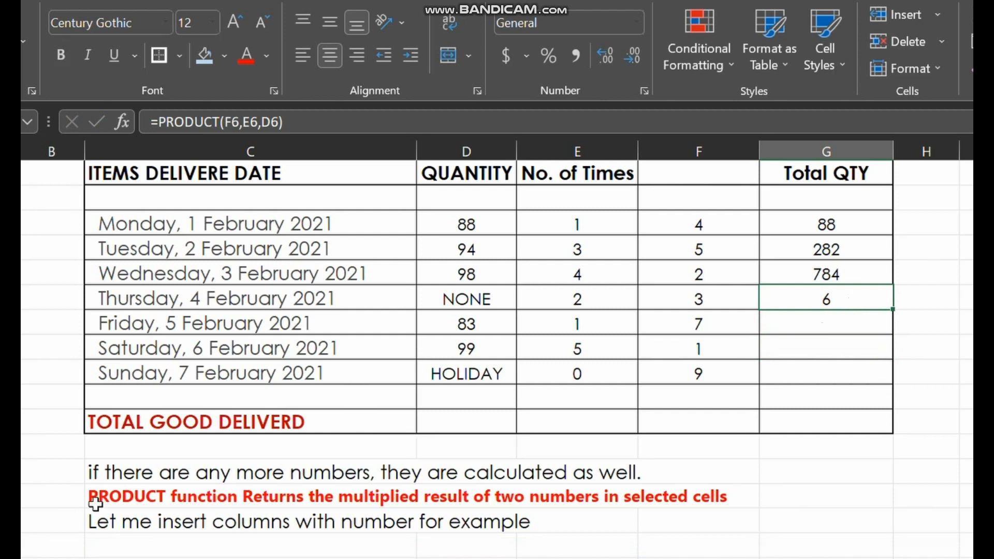
Step: Type a note below the table saying nothing was delivered on Thursday
{"action": "left_click", "coordinate": [145, 474]}
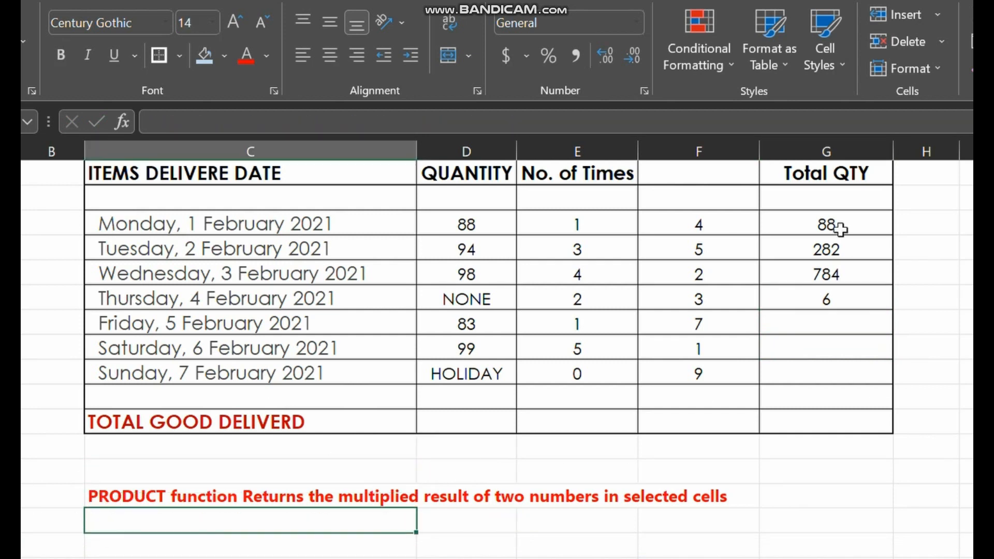
{"action": "left_click", "coordinate": [826, 298]}
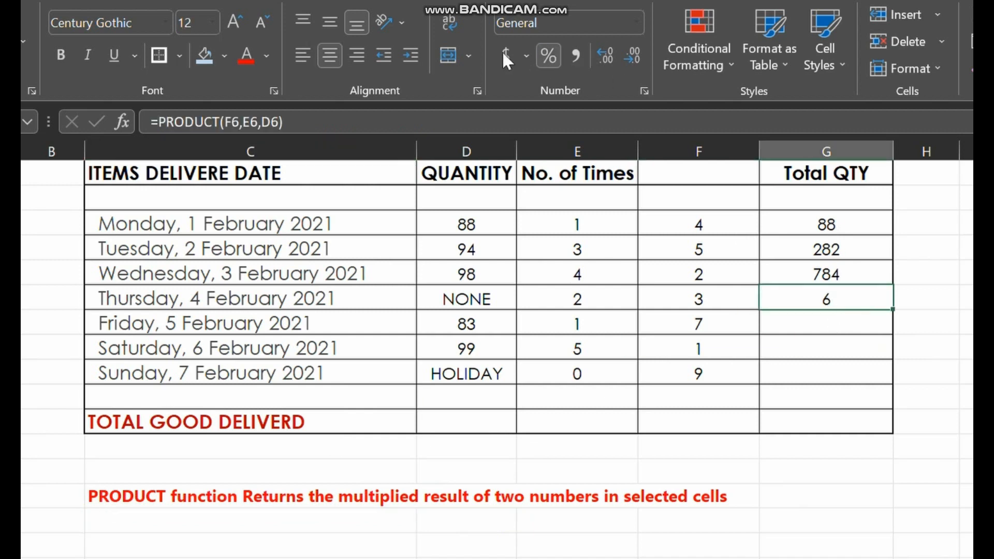
{"action": "type", "text": "in this case on Thursday, none was delivered. So, the result should be 0"}
{"action": "type", "text": "="}
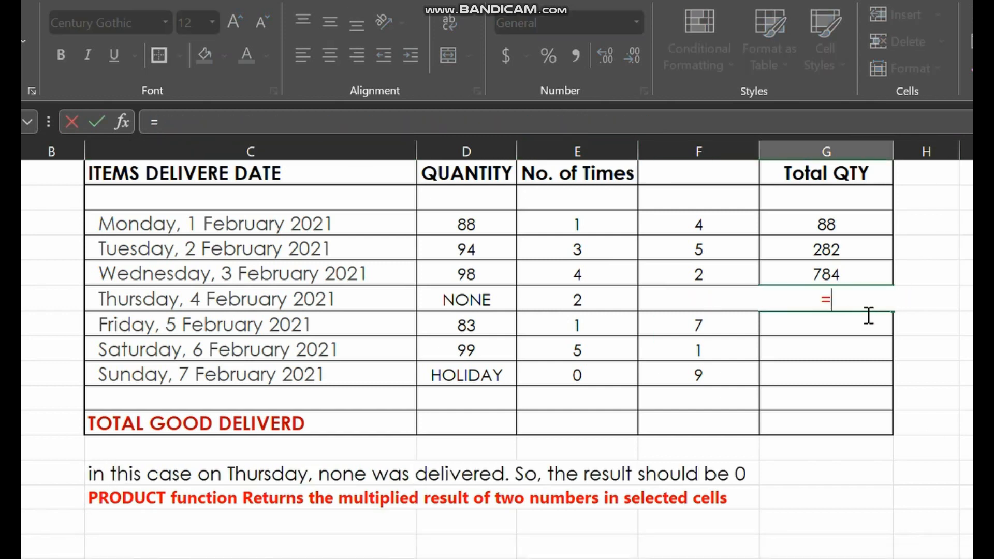
Step: Re-enter =PRODUCT( in Thursday's Total QTY, adding its No. of Times value
{"action": "type", "text": "product"}
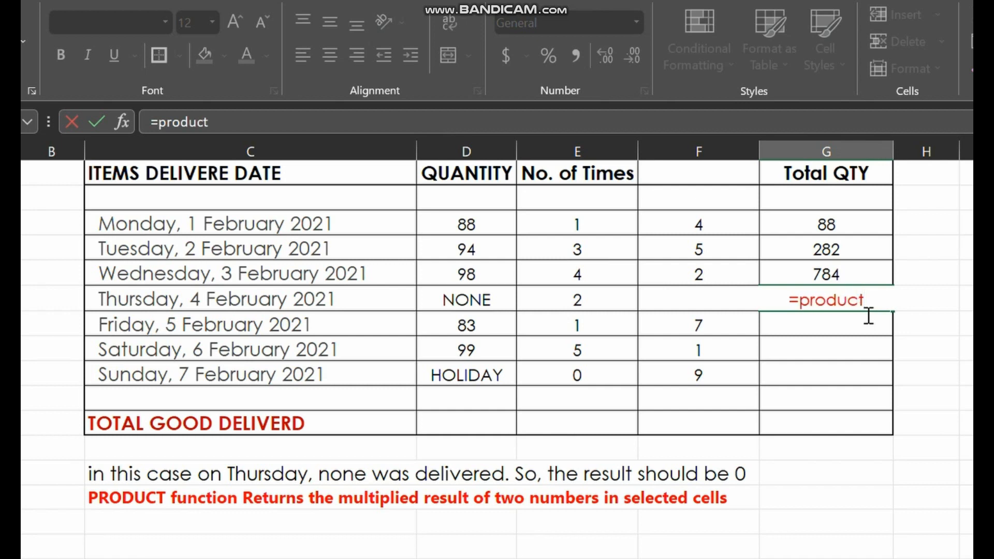
{"action": "type", "text": "("}
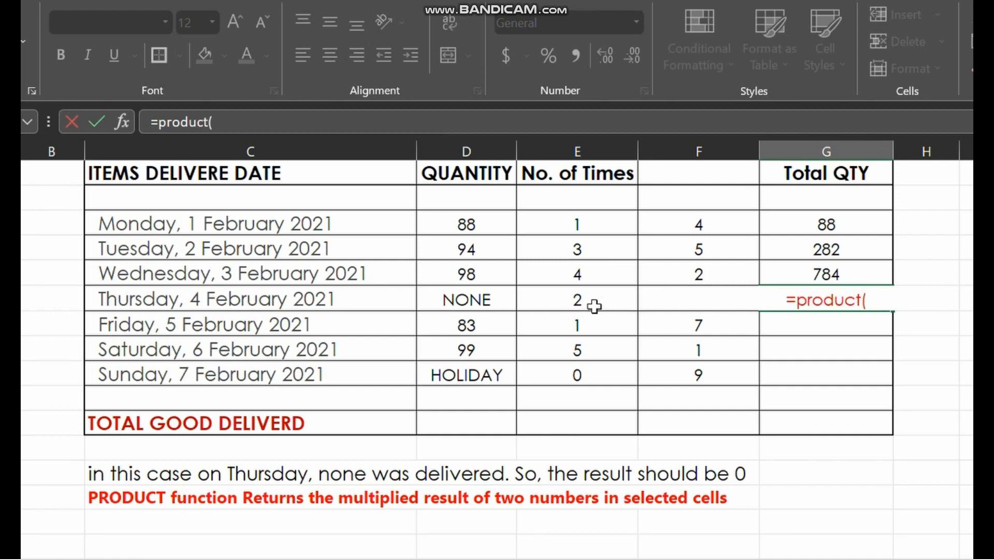
{"action": "left_click", "coordinate": [576, 299]}
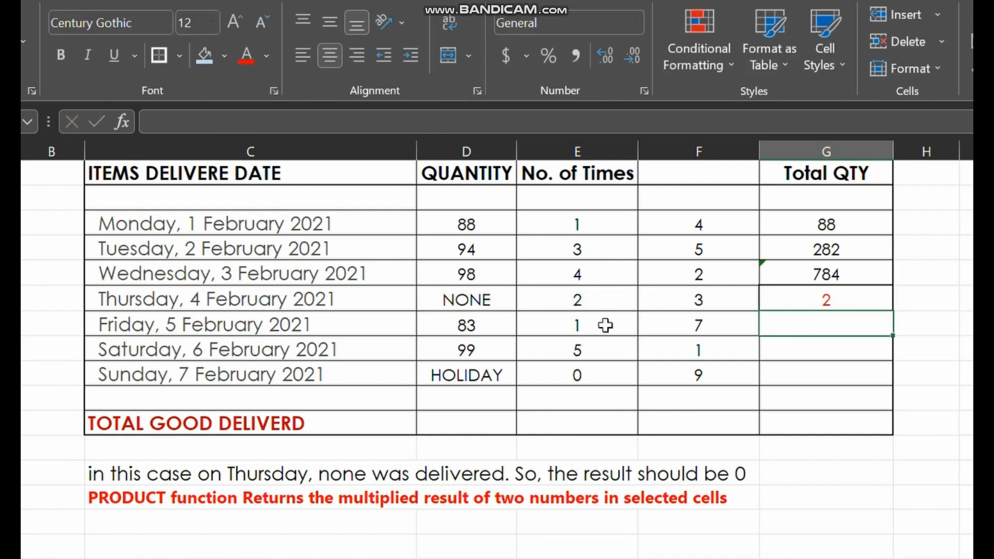
{"action": "mouse_move", "coordinate": [506, 299]}
{"action": "type", "text": "0"}
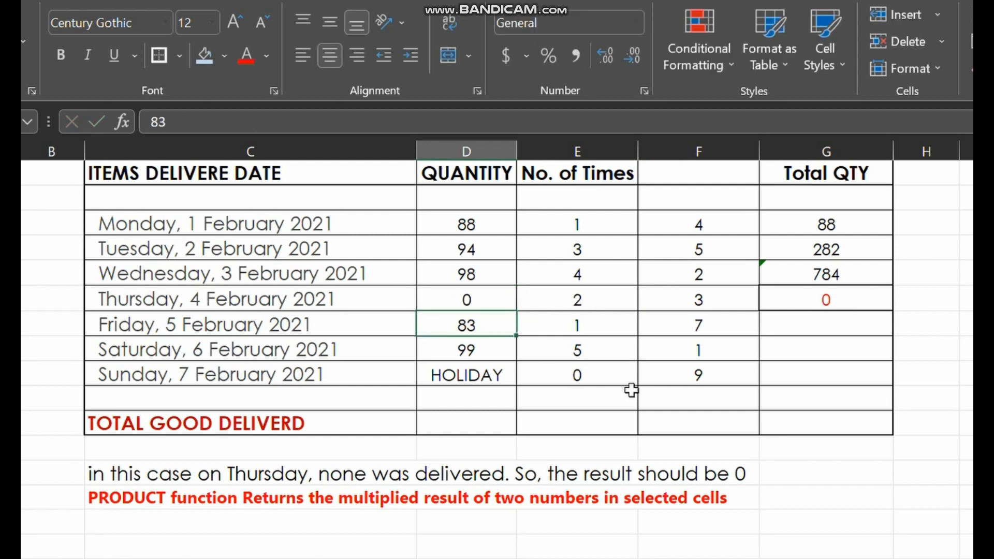
{"action": "mouse_move", "coordinate": [591, 408]}
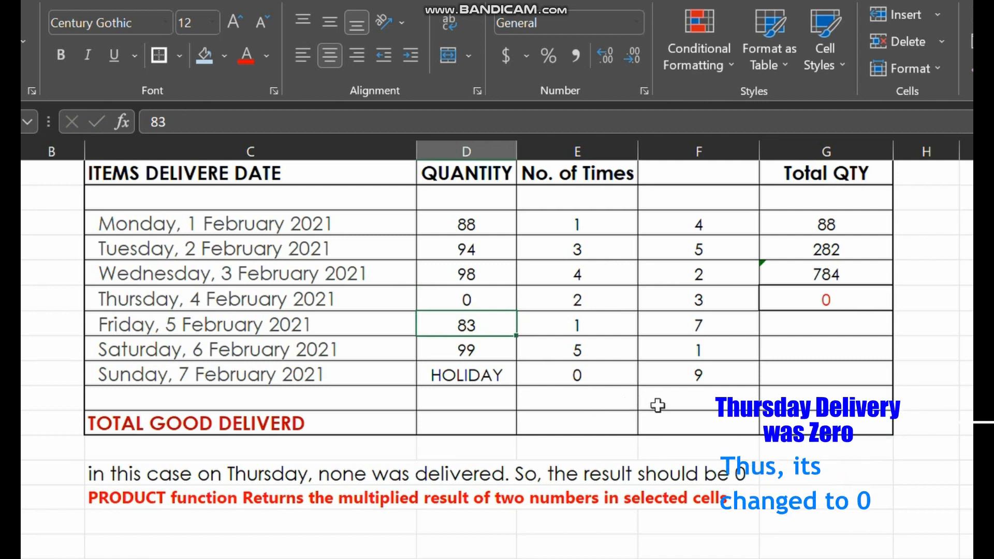
{"action": "mouse_move", "coordinate": [118, 492]}
{"action": "type", "text": "same is on Sunday, which was a holiday"}
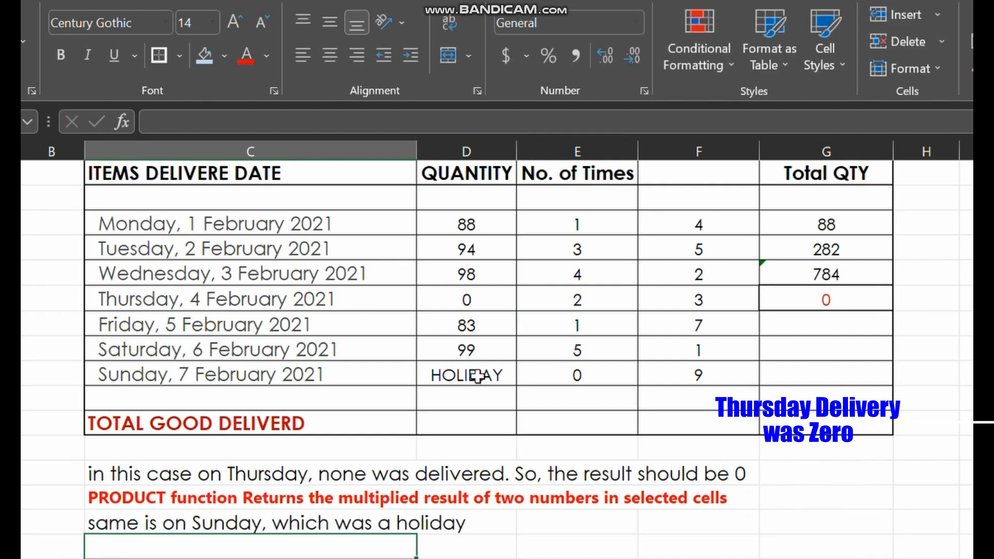
Step: Replace Sunday's HOLIDAY with 0 and give G9 a PRODUCT formula totalling 0
{"action": "type", "text": "0"}
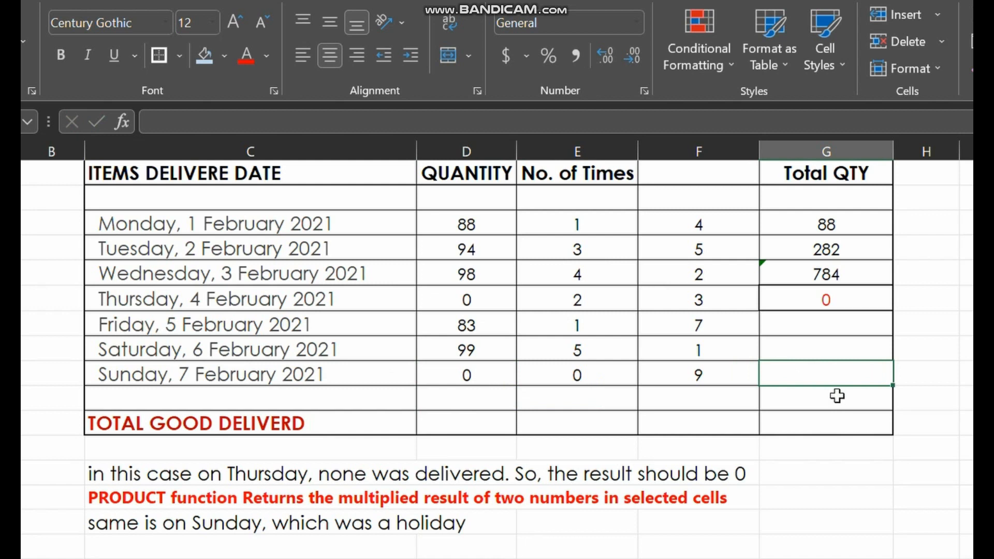
{"action": "type", "text": "="}
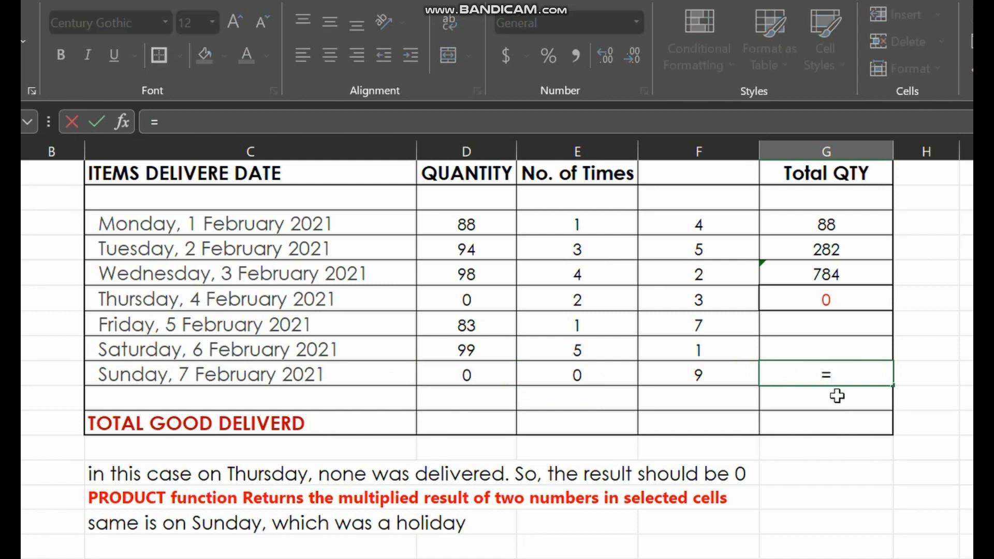
{"action": "type", "text": "product("}
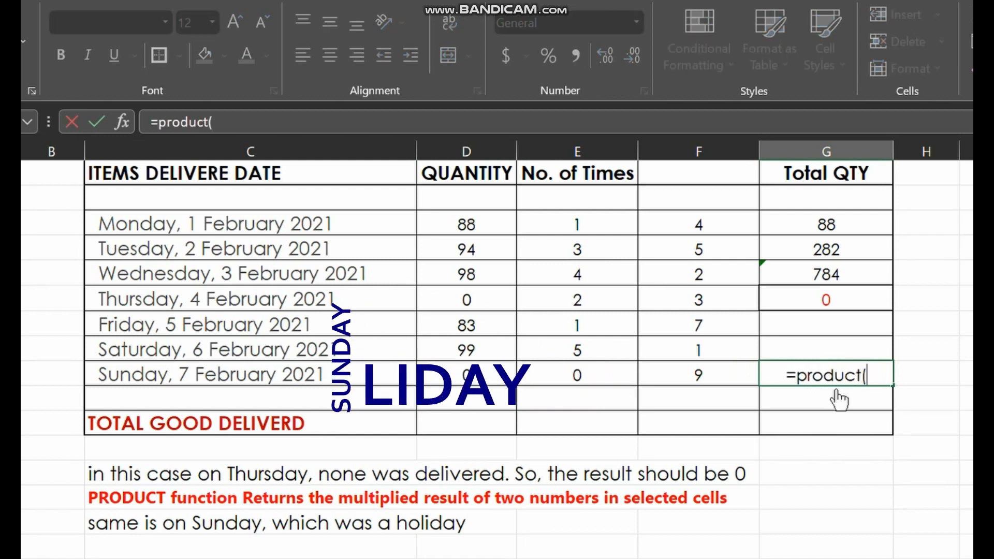
{"action": "left_click", "coordinate": [577, 375]}
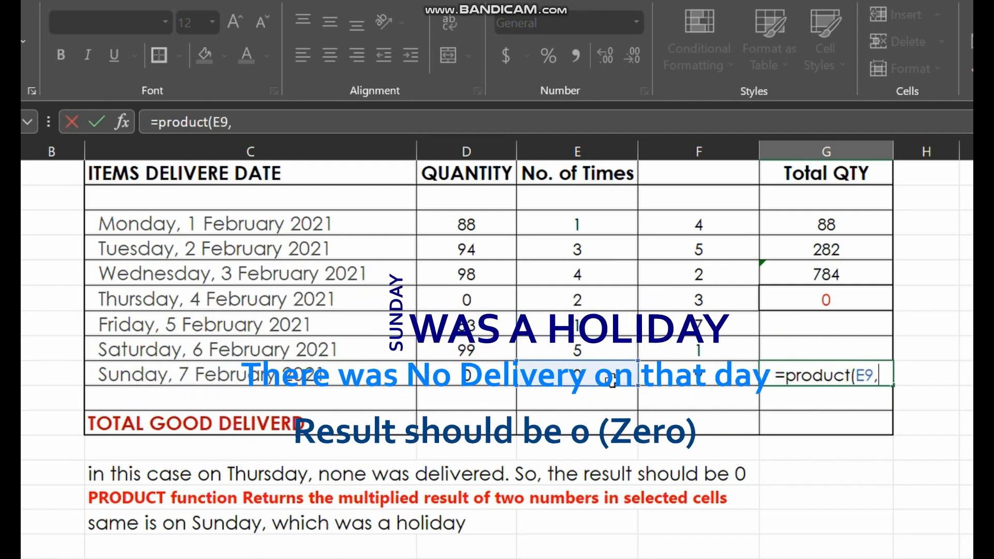
{"action": "key", "text": "Enter"}
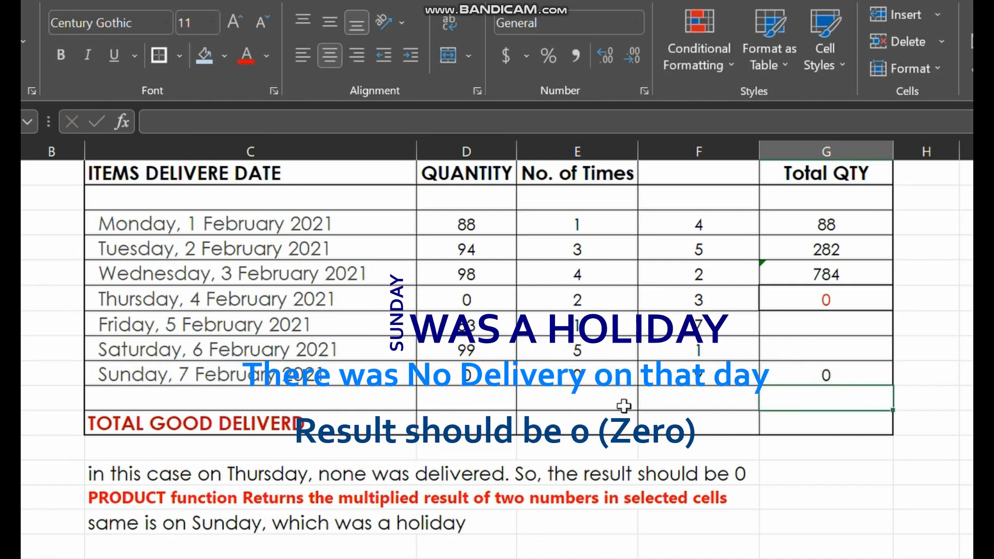
{"action": "mouse_move", "coordinate": [850, 284]}
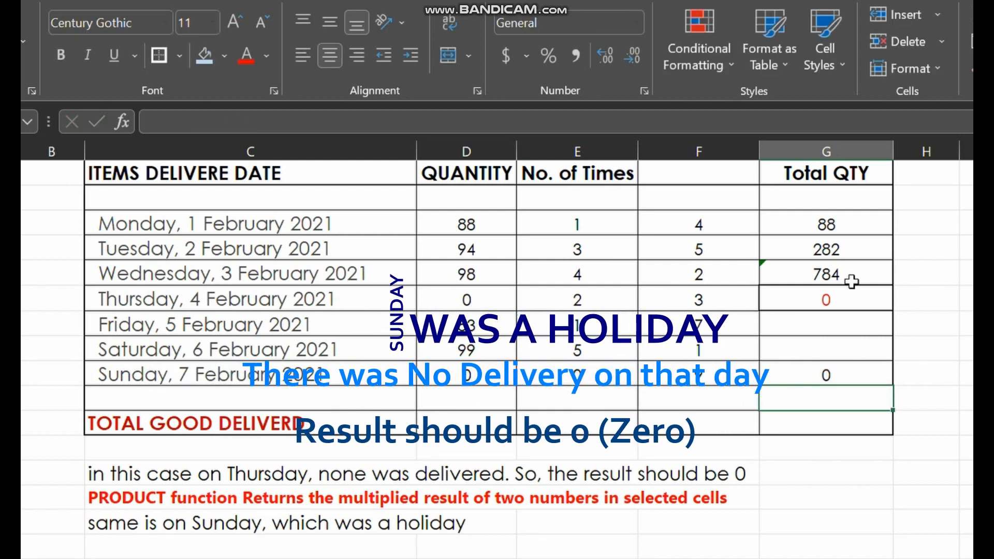
{"action": "left_click", "coordinate": [826, 250]}
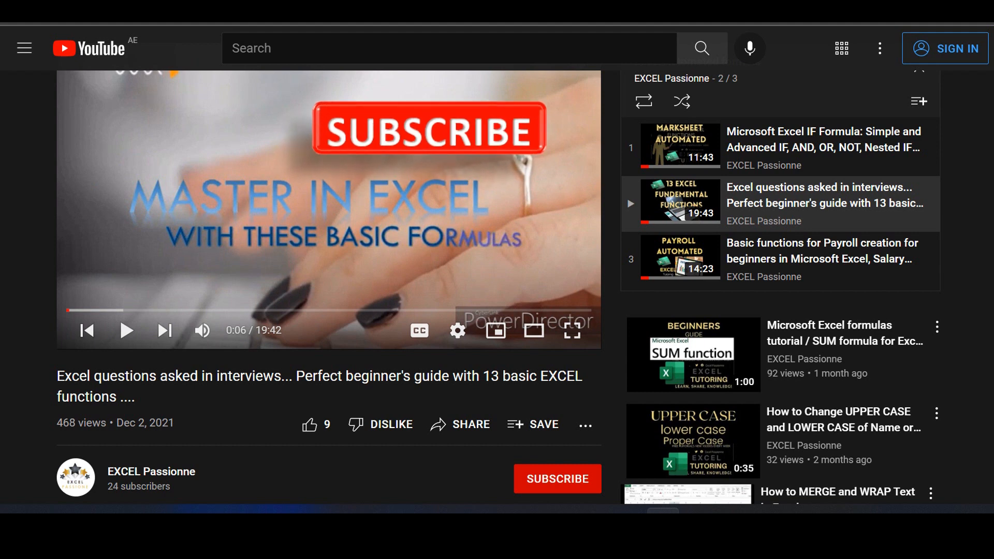
Step: Open the Excel basic functions video from the YouTube playlist
{"action": "left_click", "coordinate": [557, 479]}
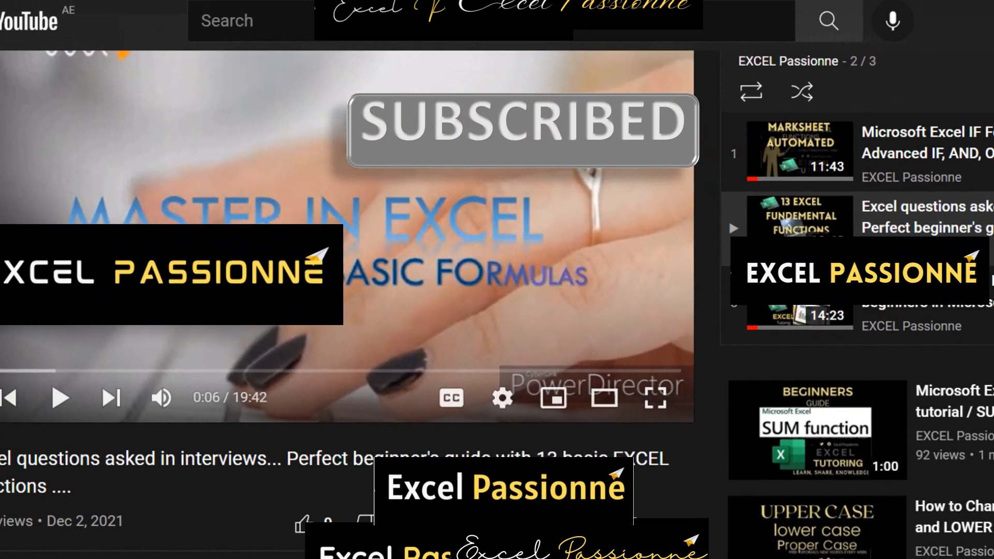